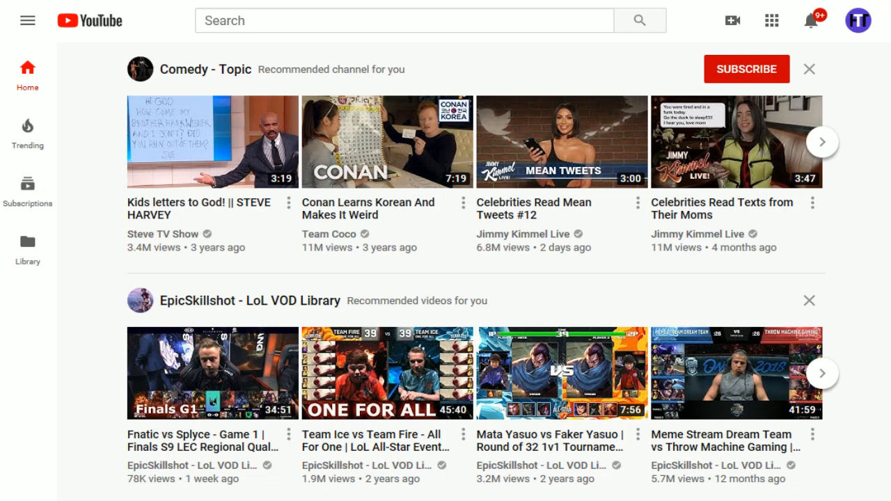
pyautogui.moveTo(203, 3)
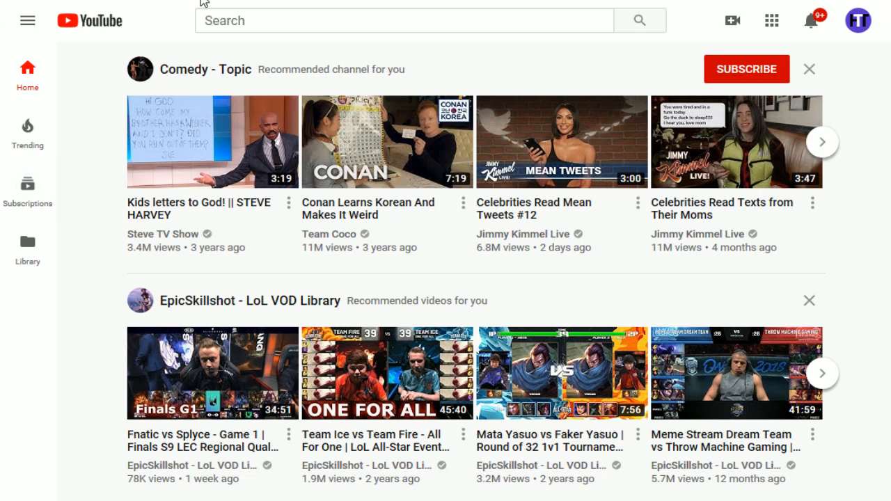
pyautogui.moveTo(248, 72)
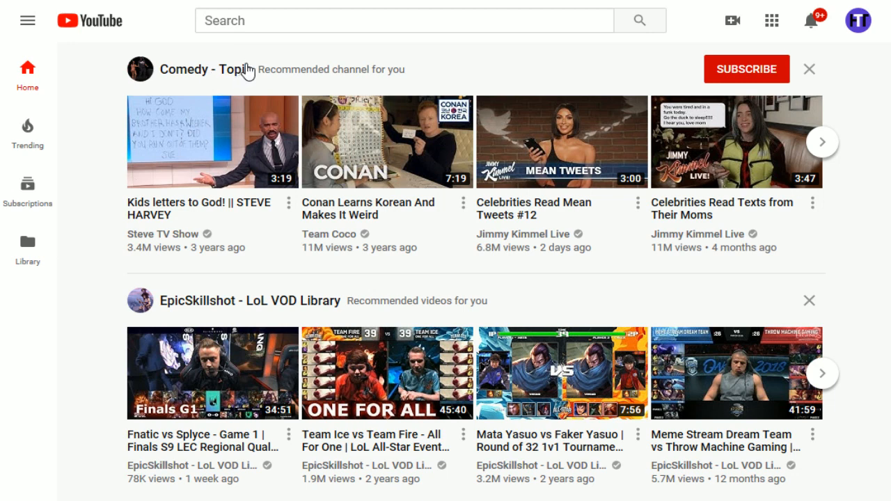
pyautogui.moveTo(864, 89)
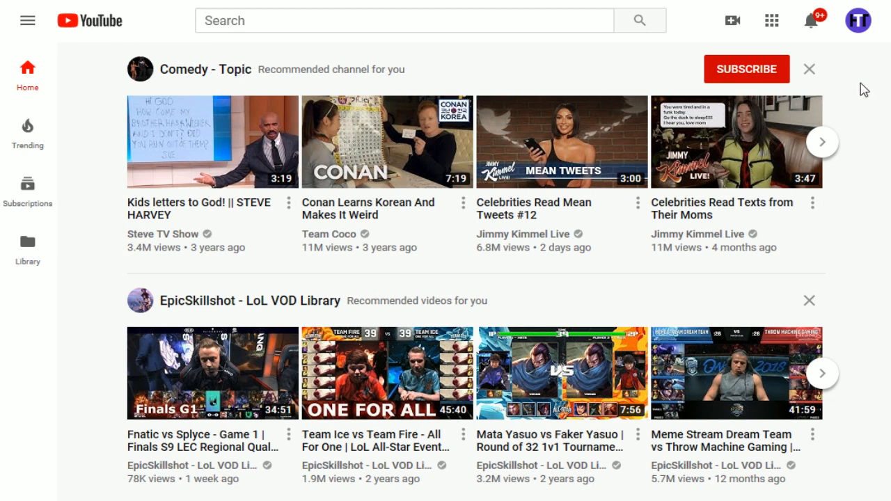
pyautogui.moveTo(878, 39)
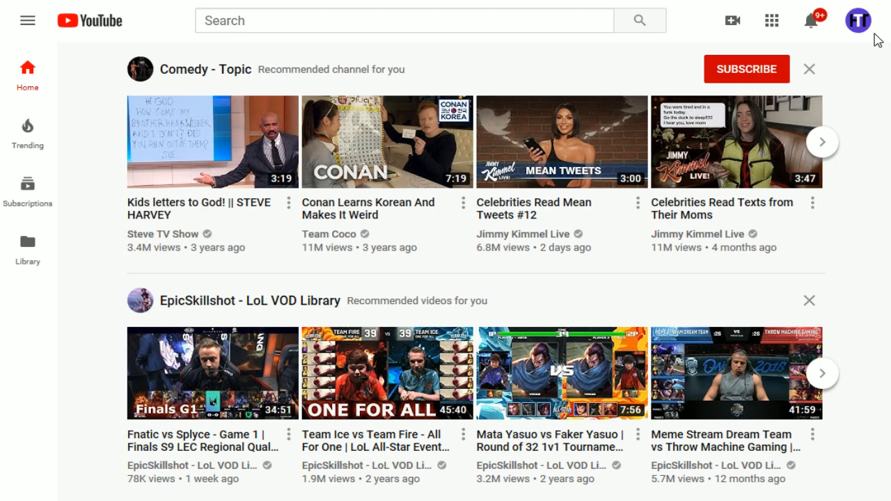
pyautogui.moveTo(858, 21)
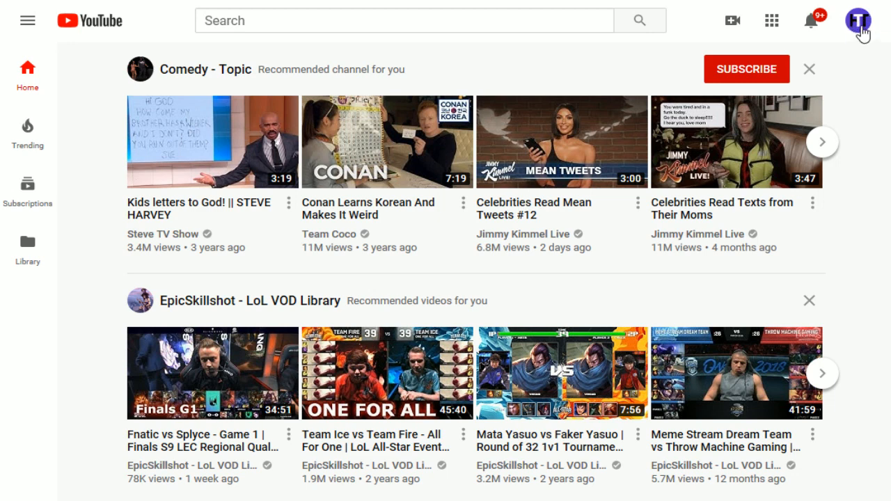
# Step: Go to your own channel page, How To Tech, via the account menu's 'Your channel'
pyautogui.click(862, 21)
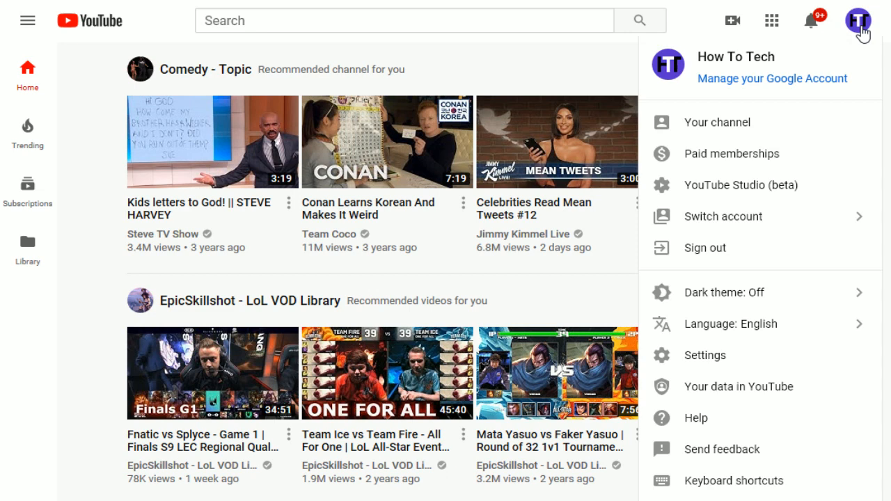
pyautogui.moveTo(717, 122)
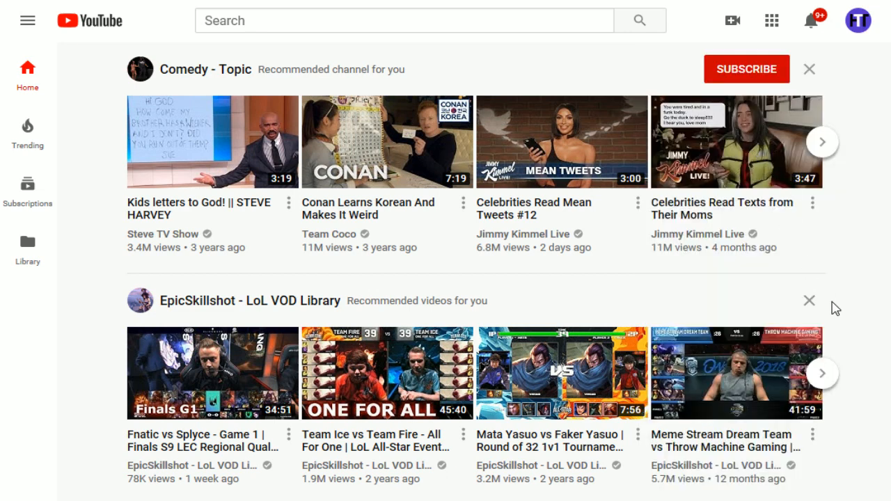
pyautogui.click(858, 21)
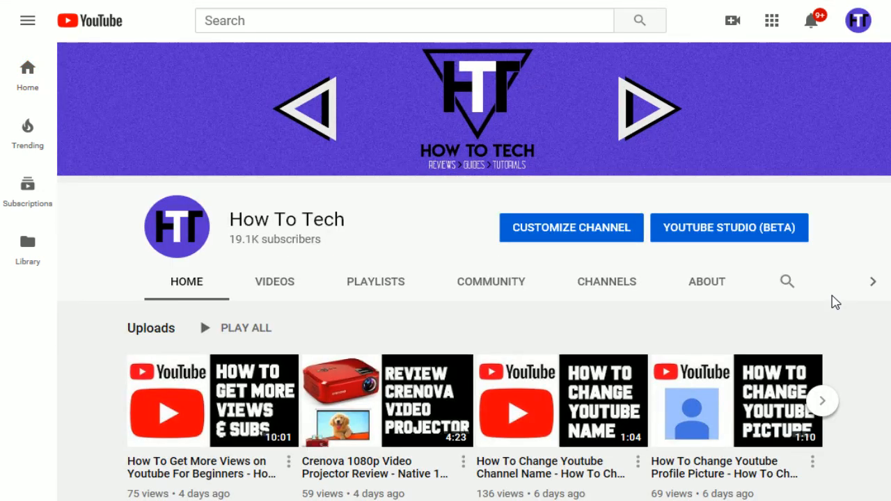
pyautogui.moveTo(596, 138)
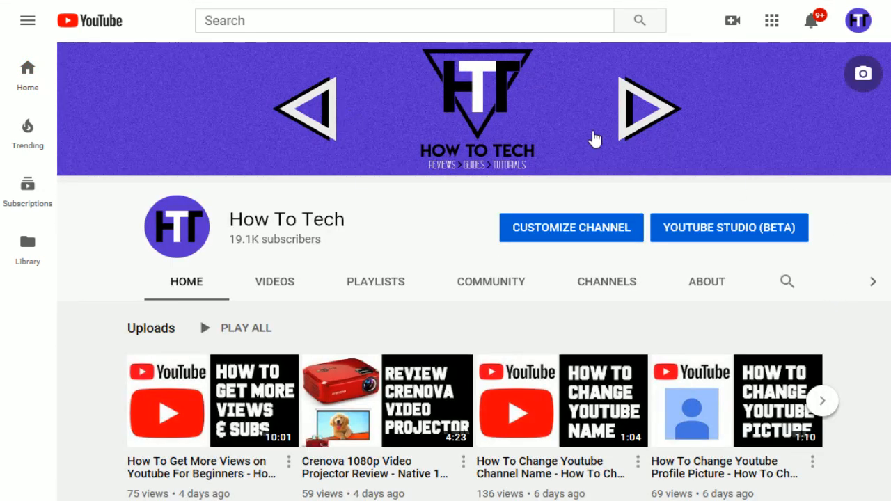
pyautogui.moveTo(304, 101)
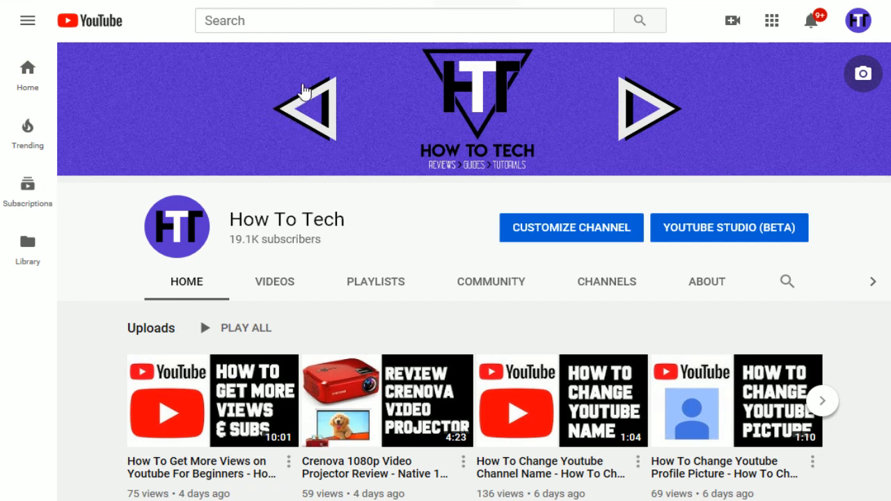
pyautogui.moveTo(863, 73)
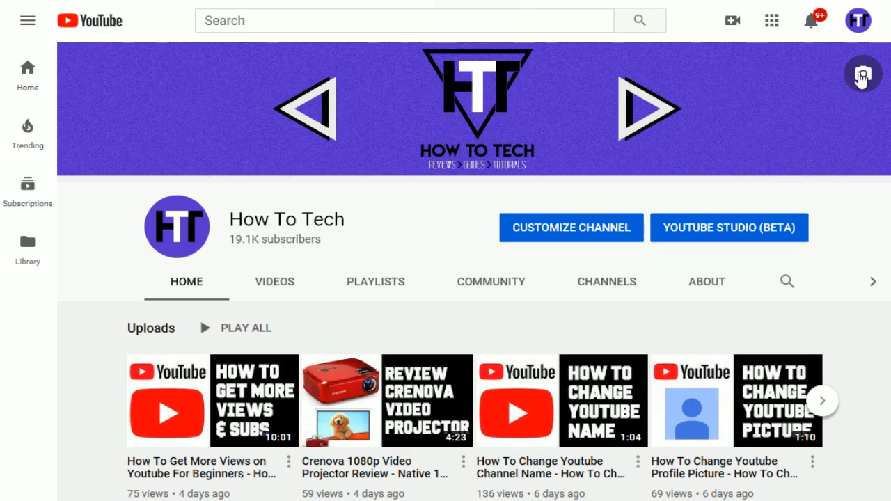
# Step: Bring up the Channel art dialog on Upload photos from the banner's camera icon
pyautogui.click(863, 75)
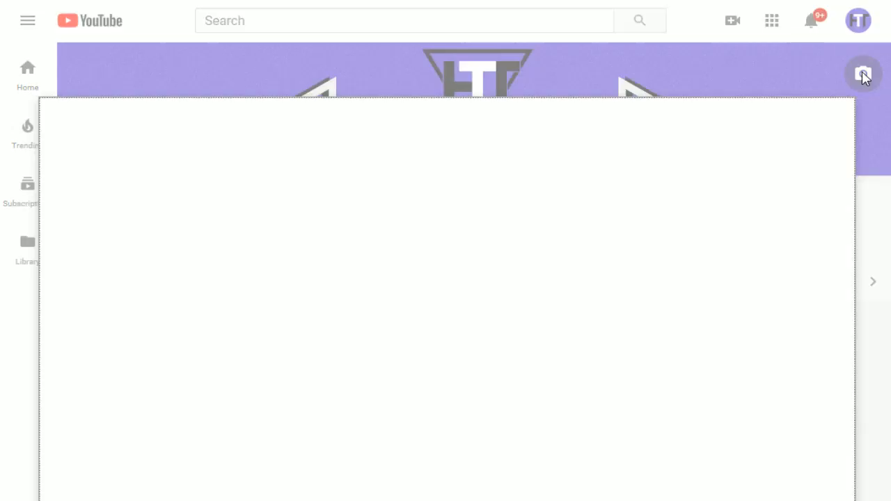
pyautogui.click(863, 76)
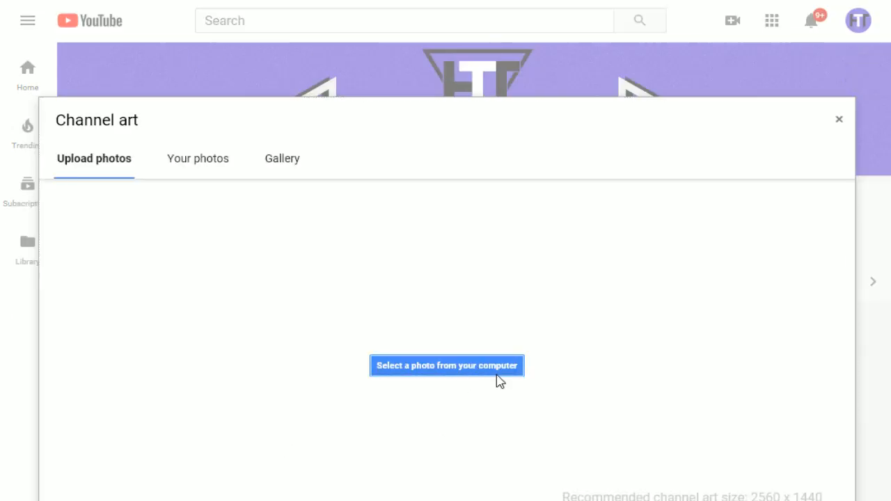
pyautogui.moveTo(399, 347)
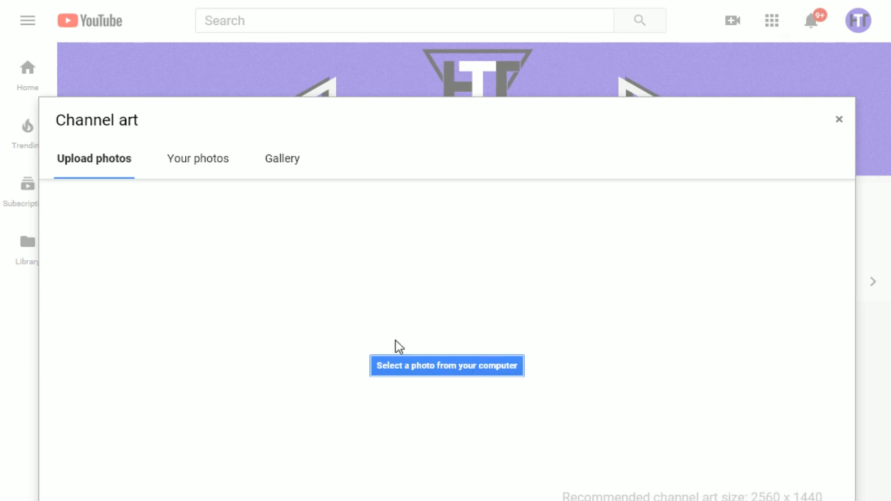
pyautogui.moveTo(418, 362)
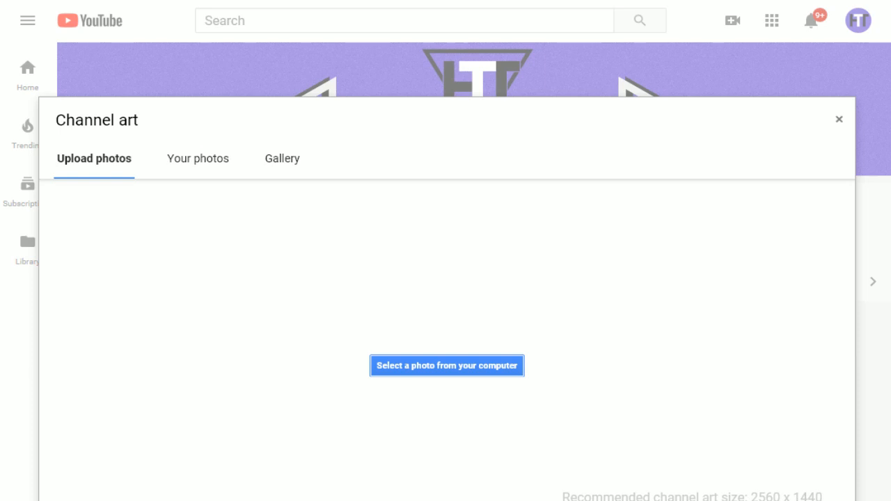
pyautogui.moveTo(768, 498)
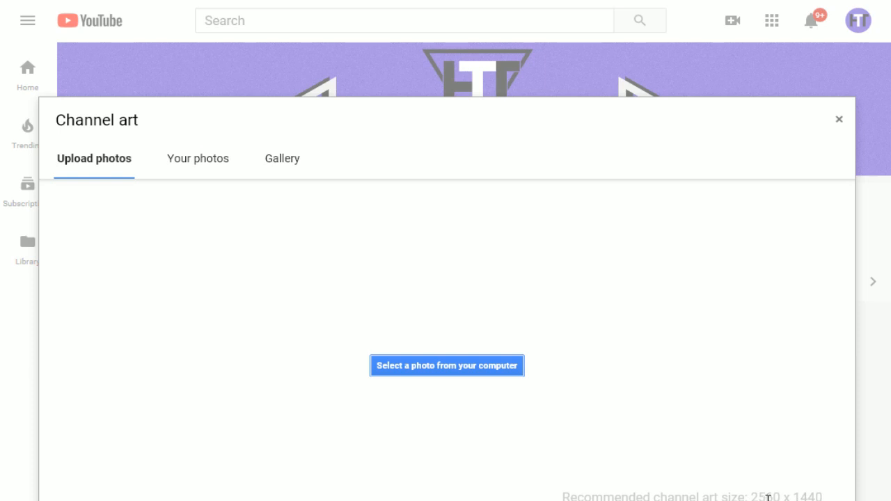
pyautogui.moveTo(745, 493)
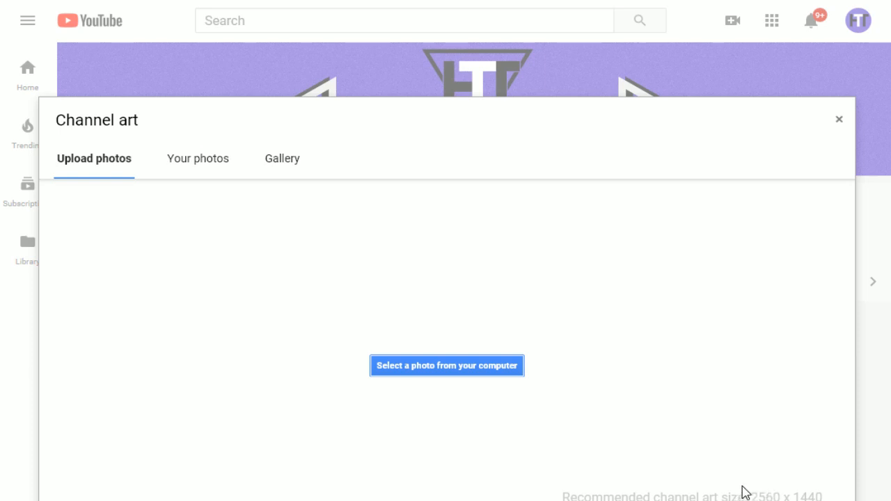
pyautogui.moveTo(750, 484)
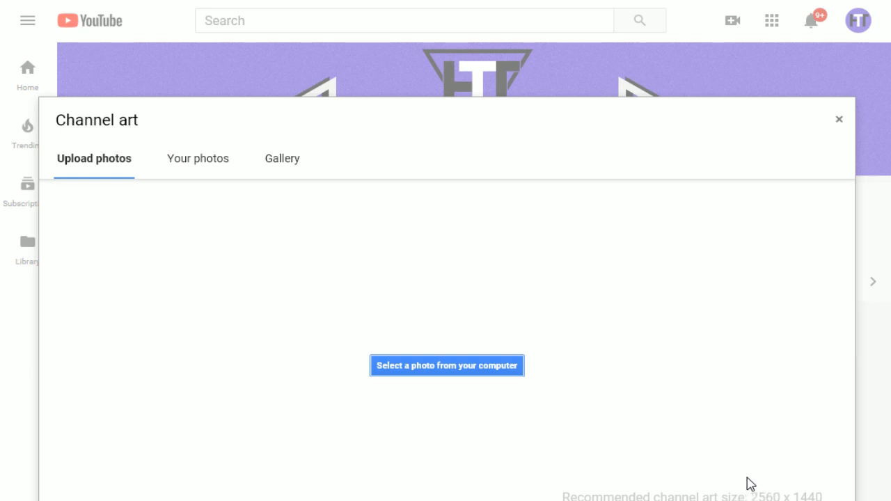
pyautogui.moveTo(708, 447)
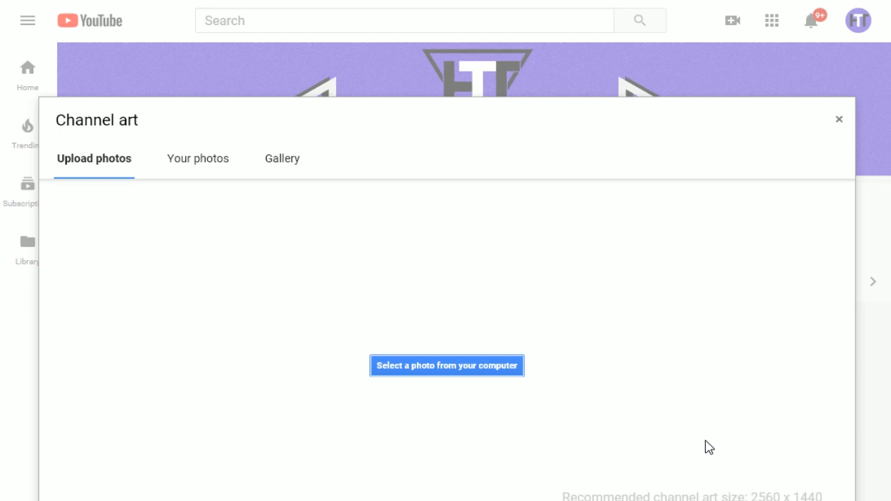